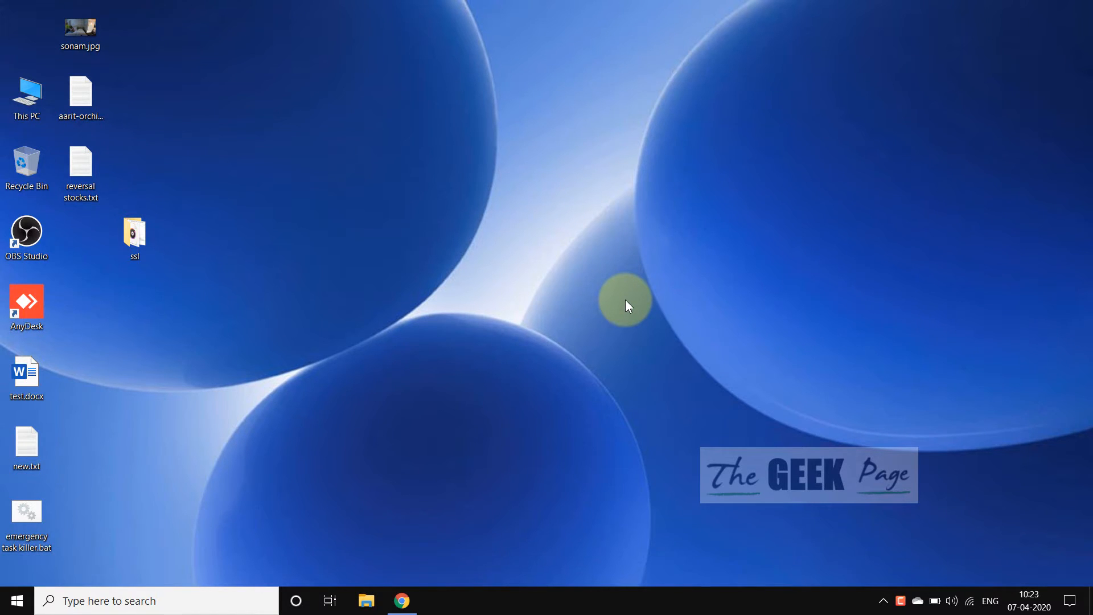
{"action": "mouse_move", "coordinate": [305, 504]}
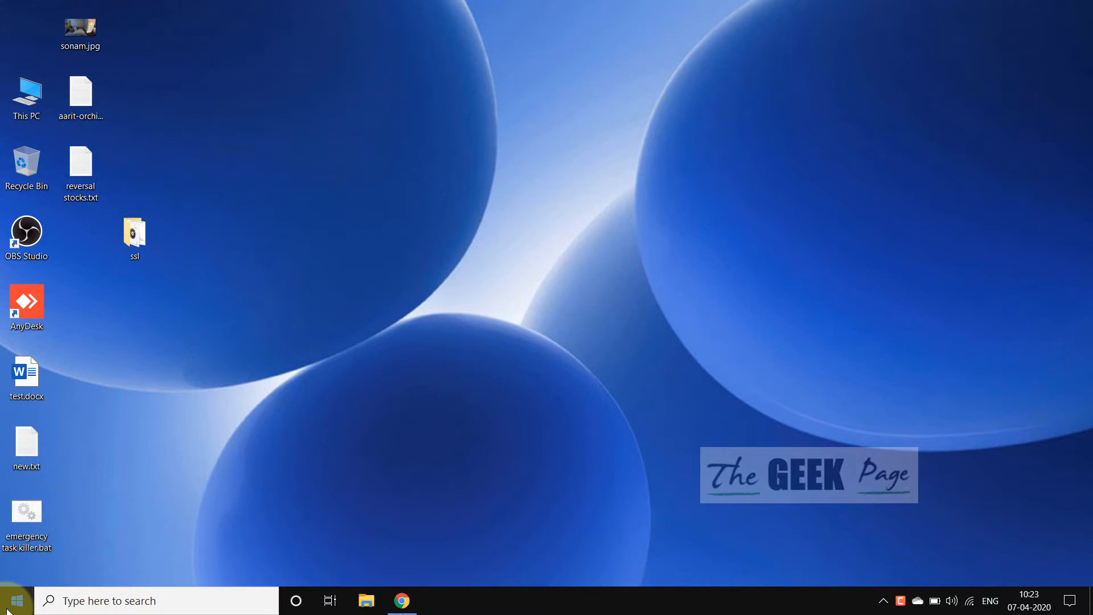
Step: Bring up the Start menu from the taskbar
{"action": "left_click", "coordinate": [14, 600]}
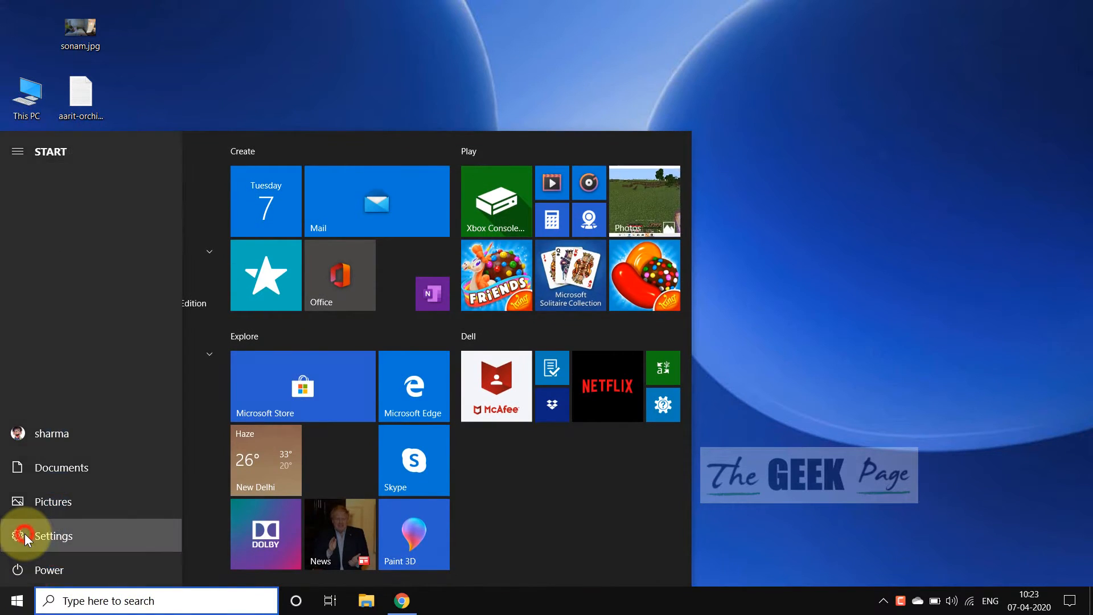
Step: Go into Settings and reach the installed apps search box
{"action": "left_click", "coordinate": [53, 536]}
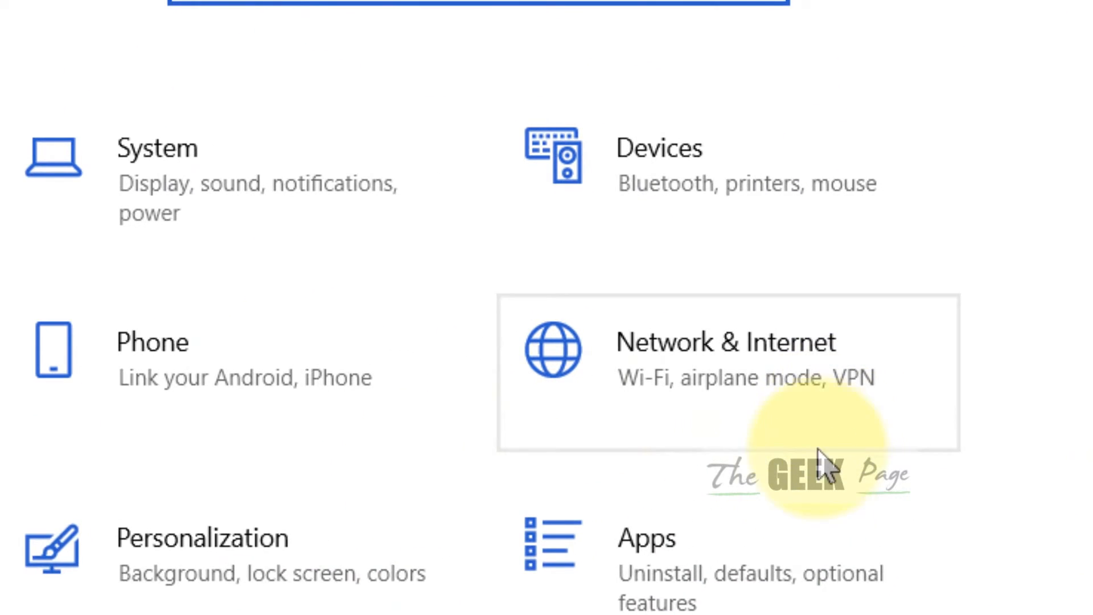
{"action": "scroll", "scroll_direction": "down", "scroll_amount": 3}
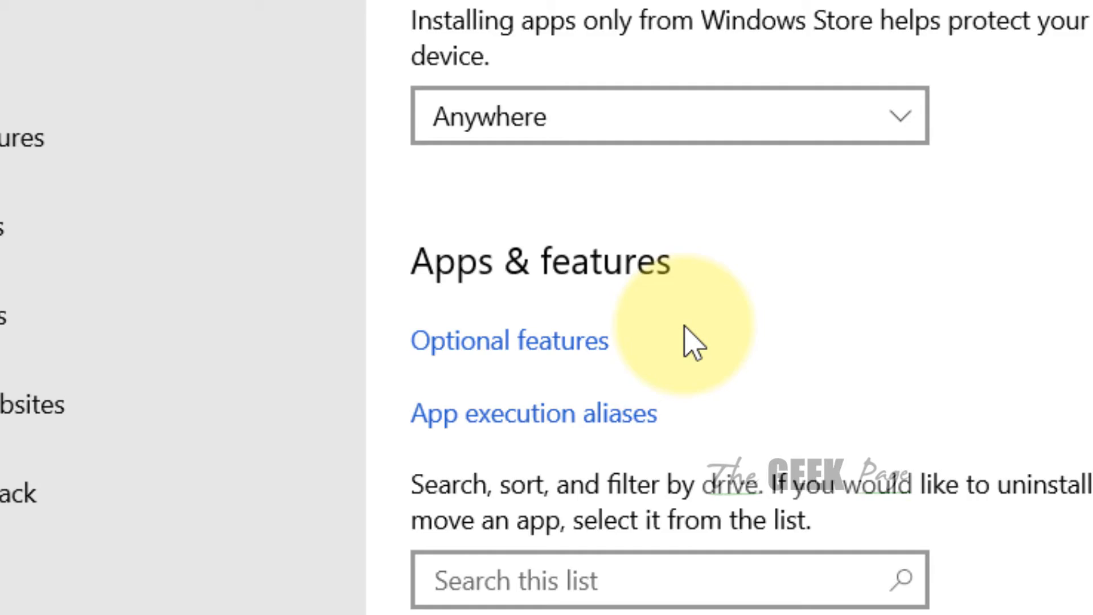
{"action": "scroll", "scroll_direction": "down", "scroll_amount": 3}
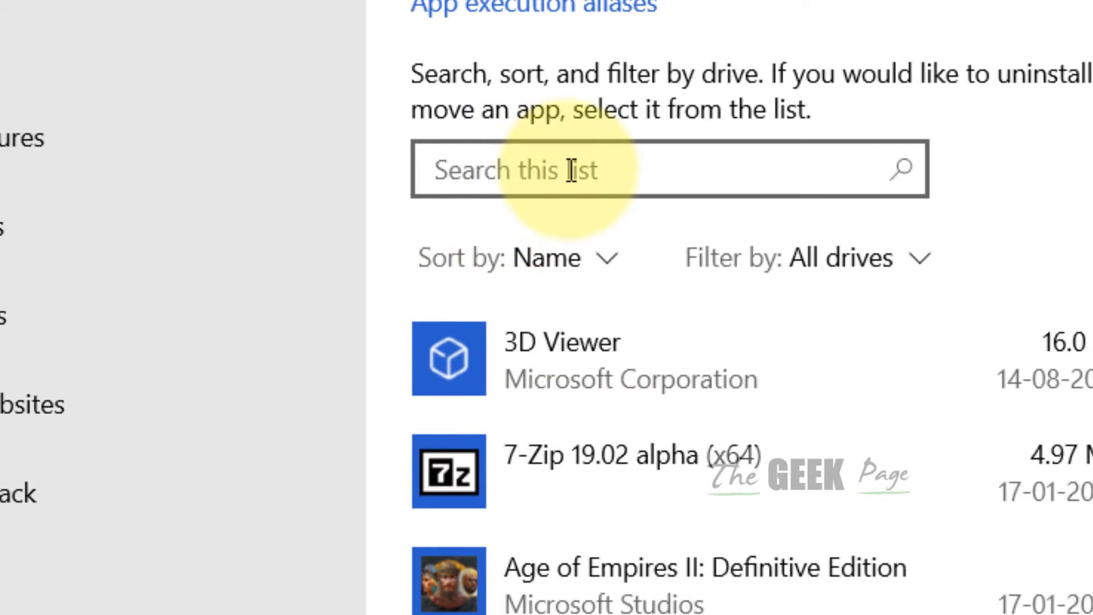
{"action": "left_click", "coordinate": [578, 170]}
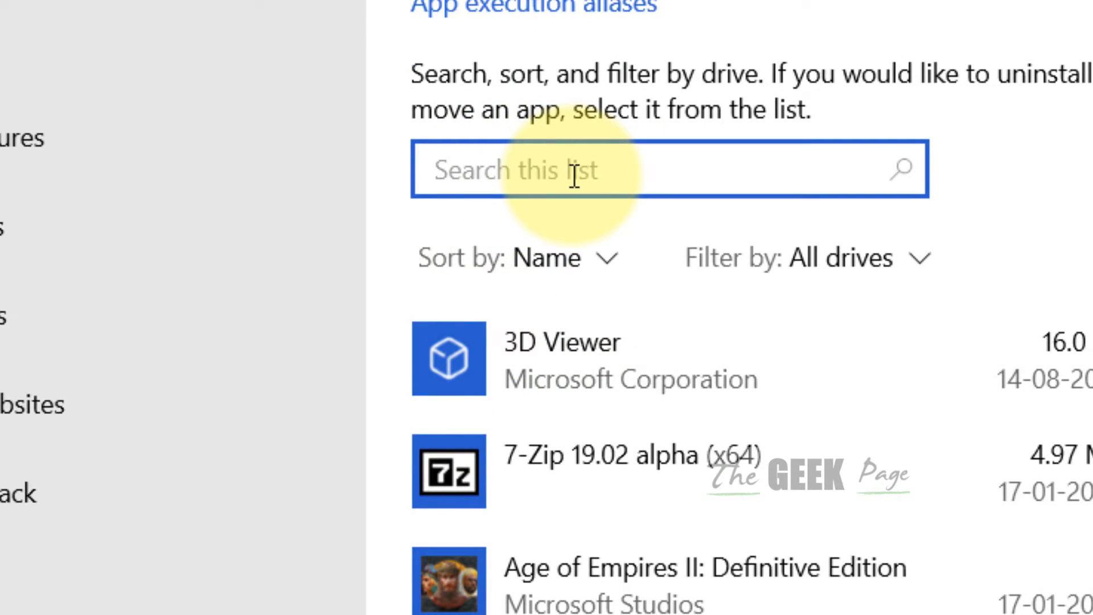
Step: Filter the installed apps list by 'sticky notes', correcting a misspelled first attempt
{"action": "type", "text": "atick"}
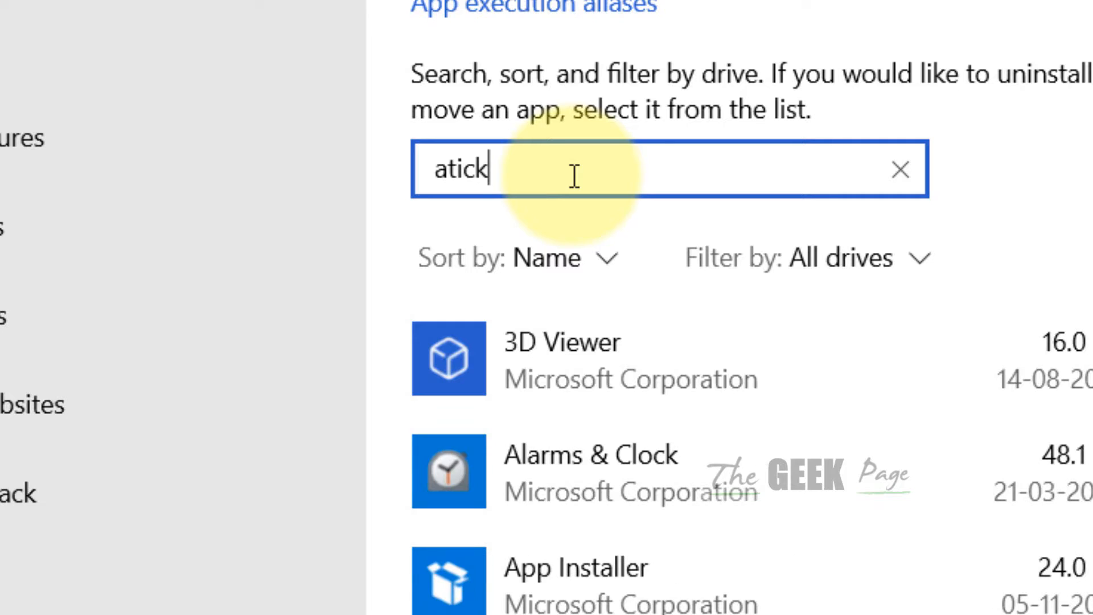
{"action": "type", "text": "y notes"}
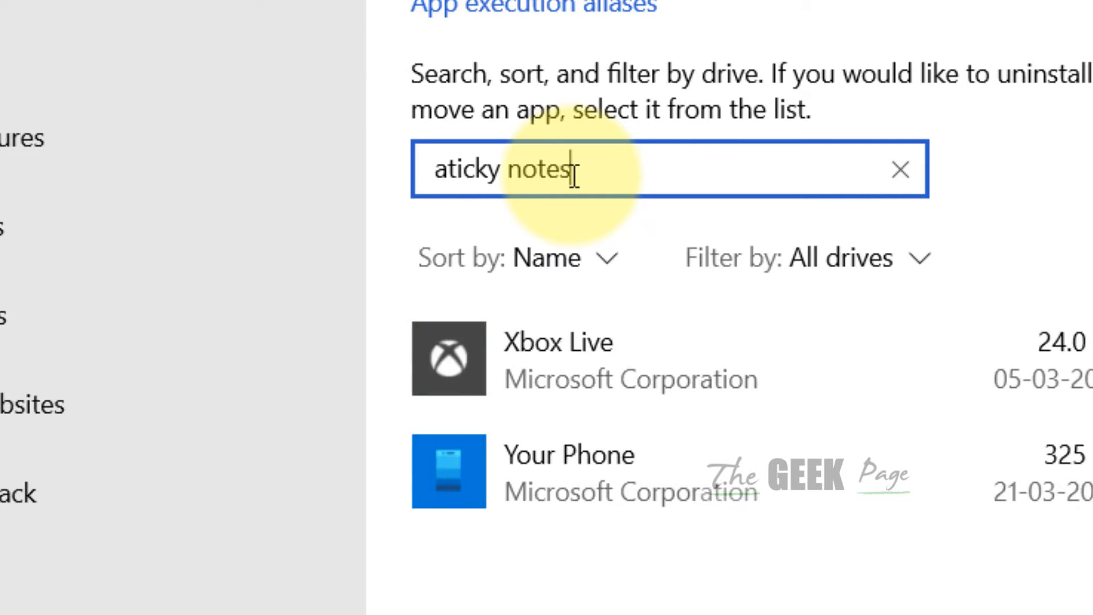
{"action": "key", "text": "Backspace"}
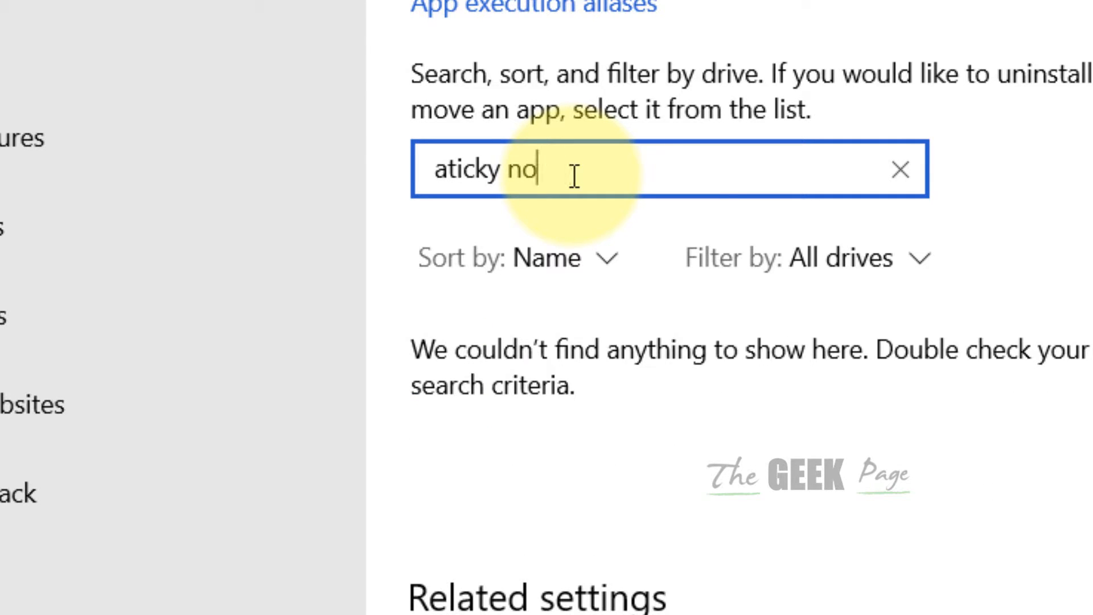
{"action": "type", "text": "stick"}
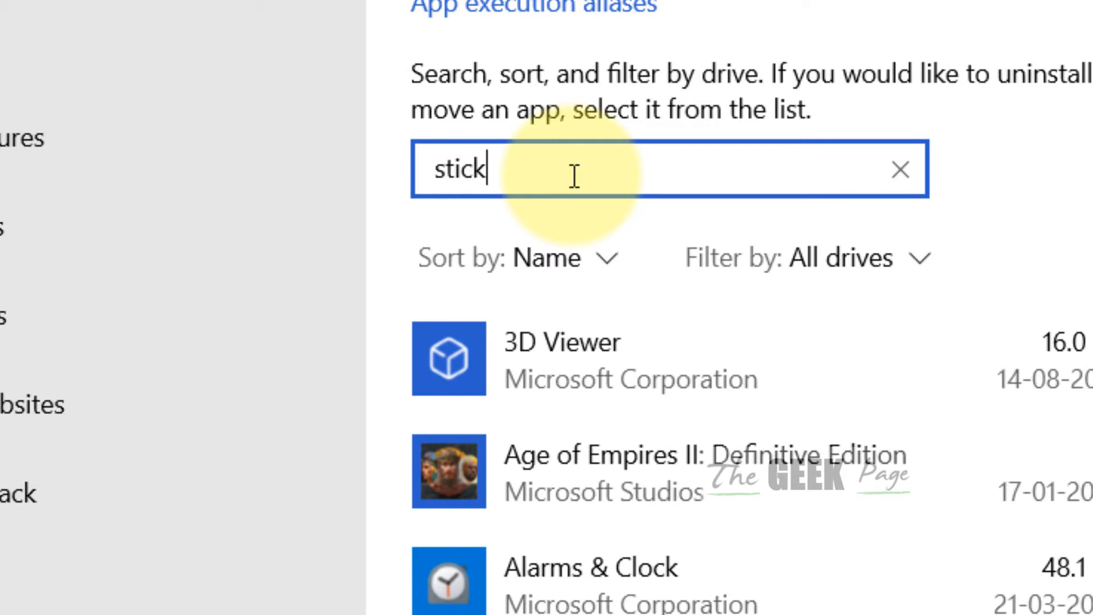
{"action": "type", "text": "y no"}
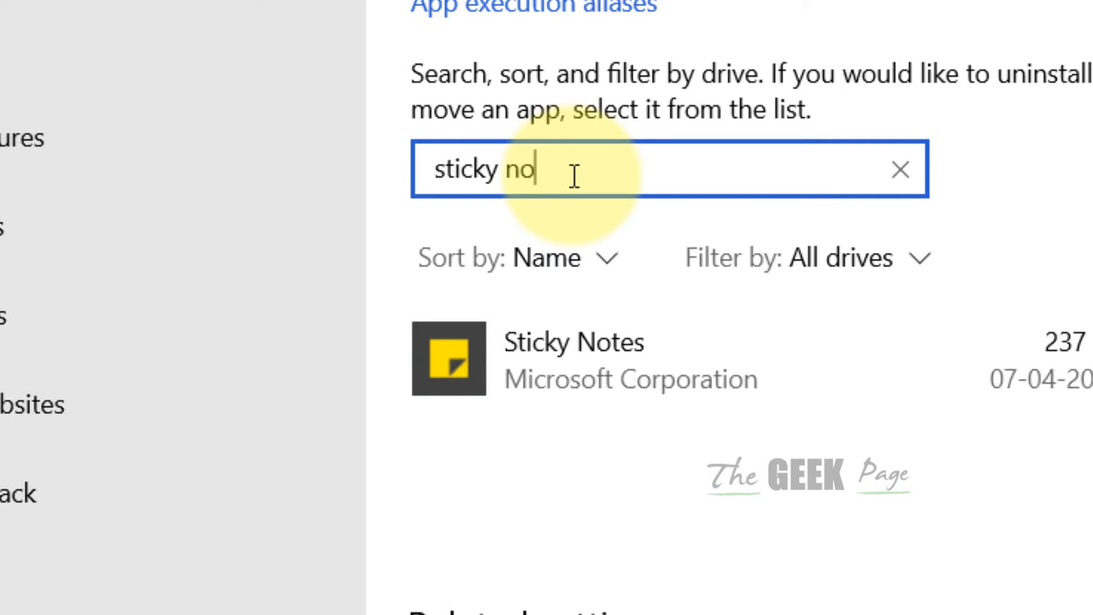
{"action": "type", "text": "tes"}
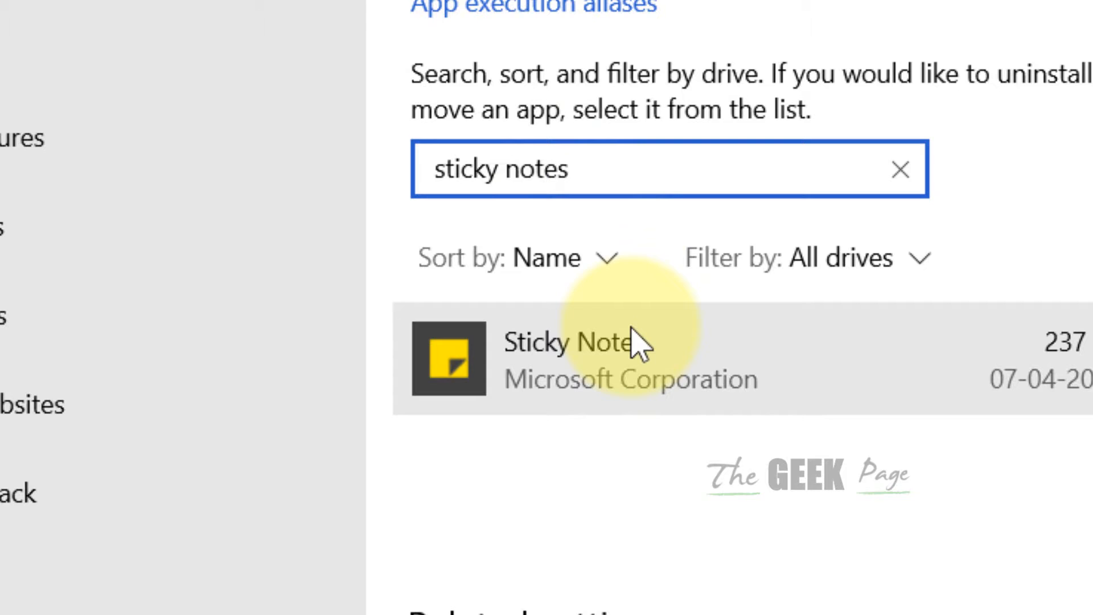
Step: Bring up Sticky Notes' Advanced options page and reach its Reset section
{"action": "left_click", "coordinate": [571, 359]}
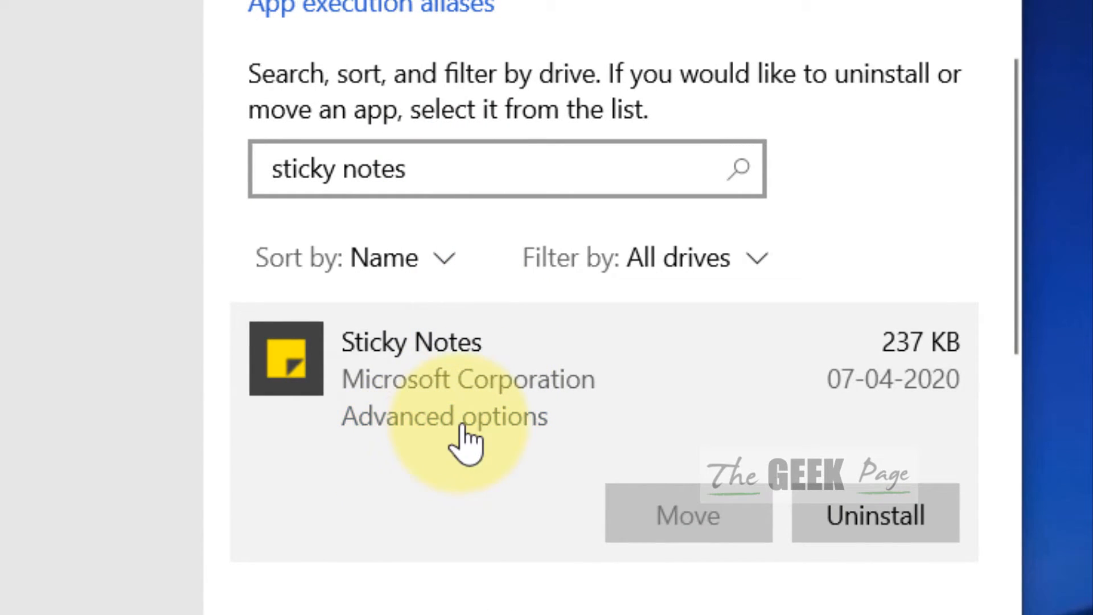
{"action": "left_click", "coordinate": [444, 416]}
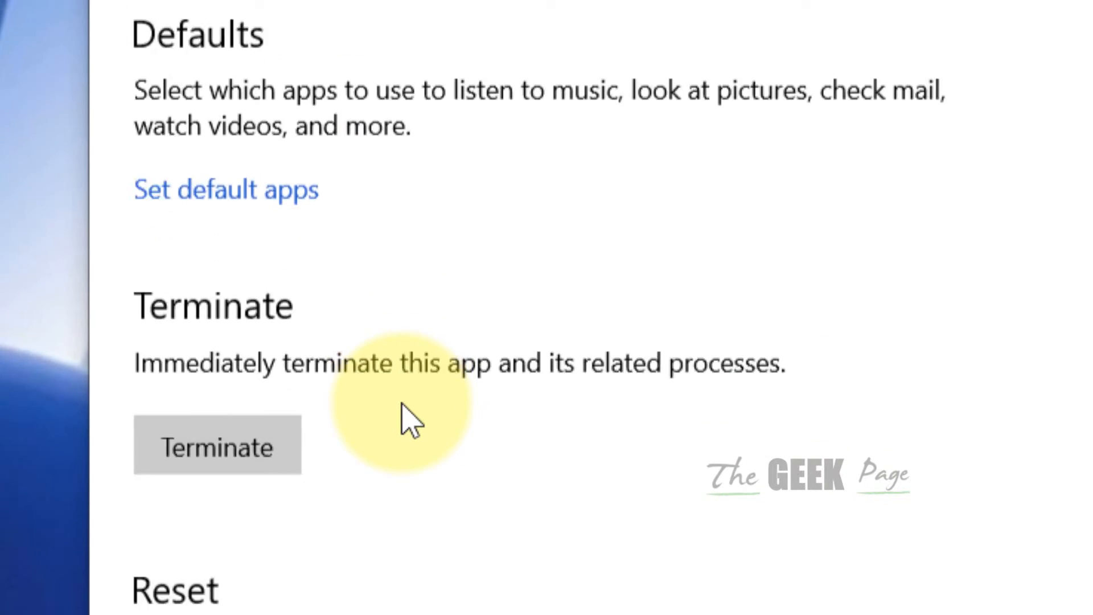
{"action": "scroll", "scroll_direction": "down", "scroll_amount": 3}
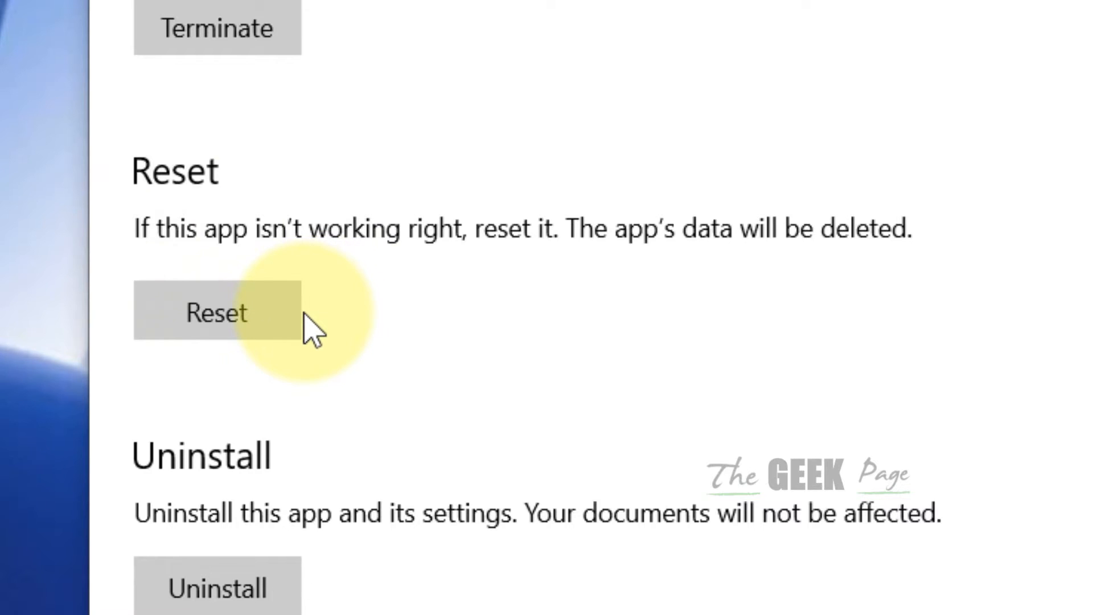
{"action": "mouse_move", "coordinate": [874, 272]}
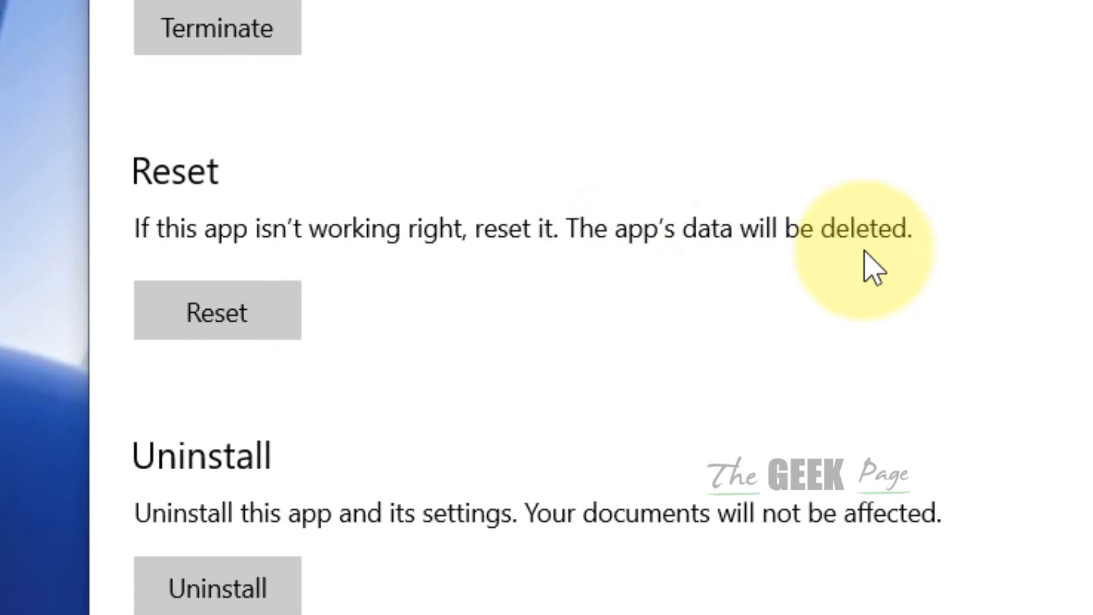
{"action": "mouse_move", "coordinate": [697, 279]}
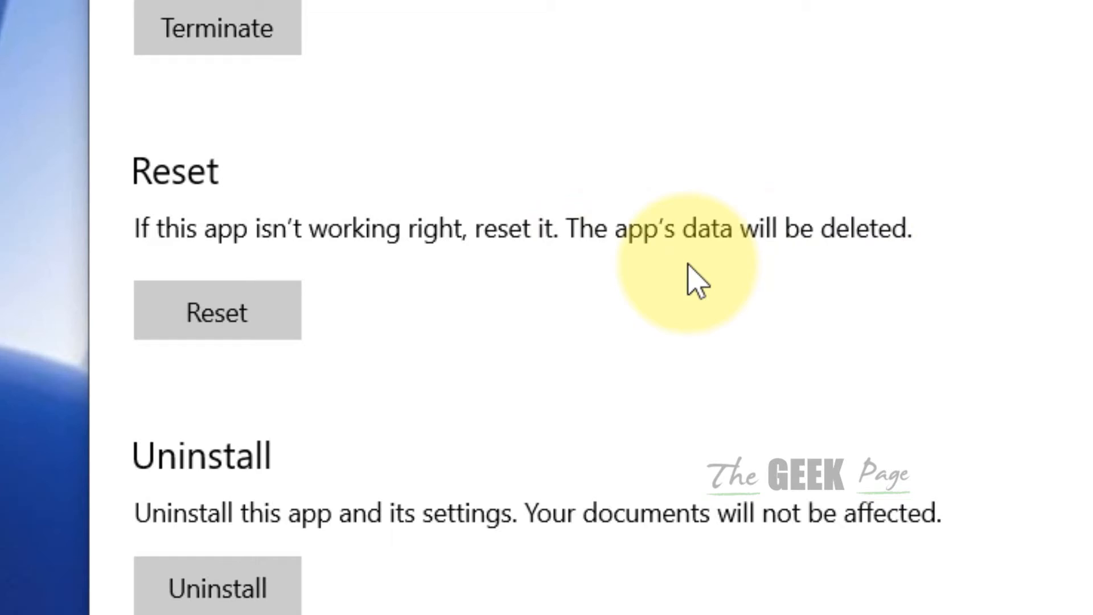
{"action": "mouse_move", "coordinate": [526, 289]}
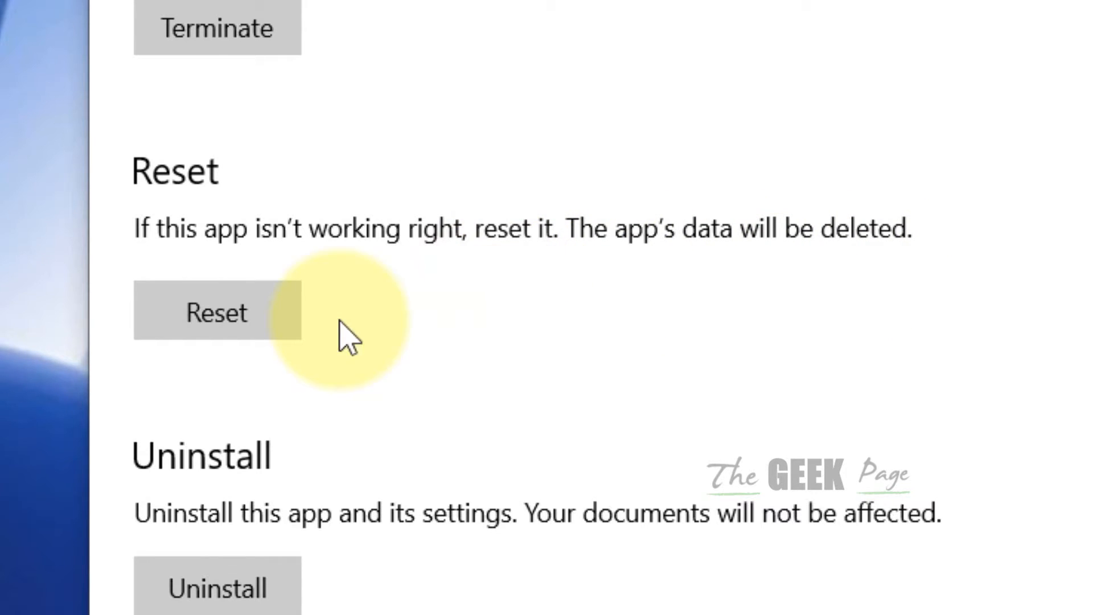
Step: Reset Sticky Notes, confirming that its app data is permanently deleted
{"action": "left_click", "coordinate": [216, 312]}
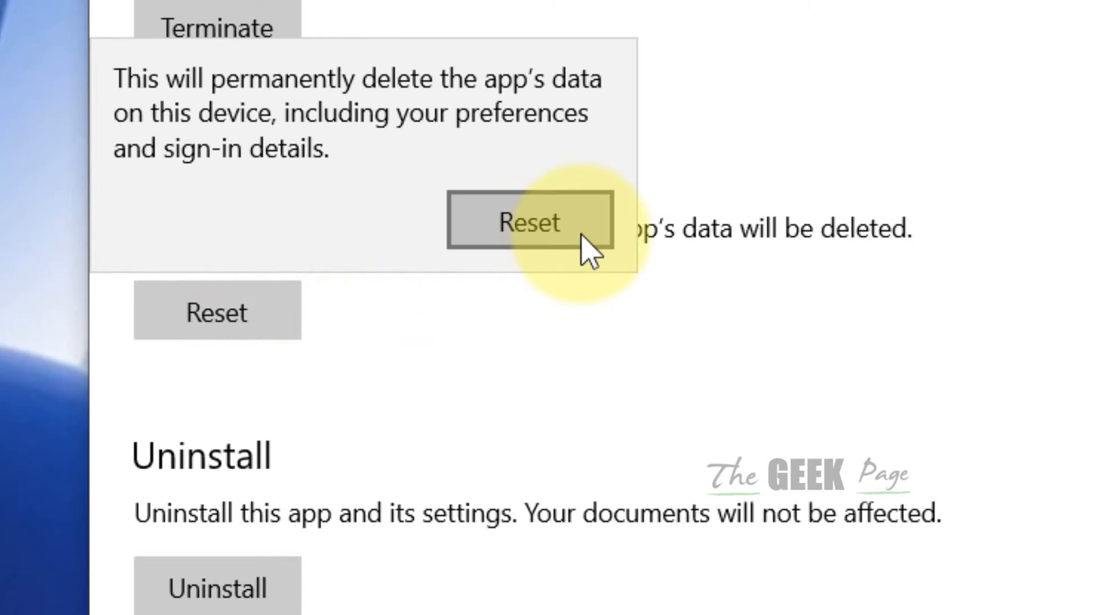
{"action": "left_click", "coordinate": [529, 221]}
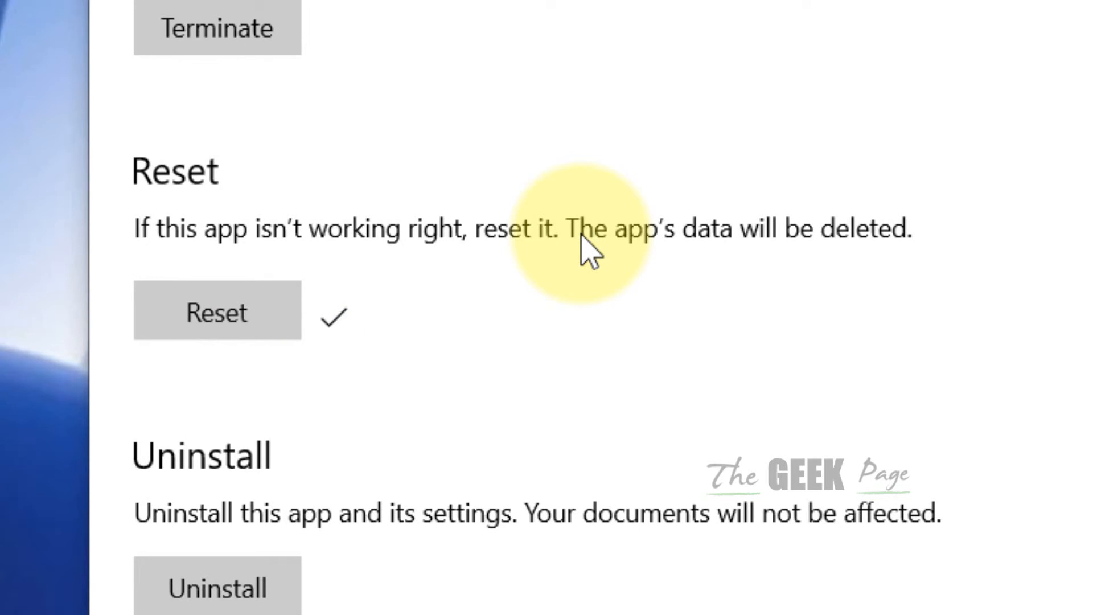
{"action": "mouse_move", "coordinate": [178, 210]}
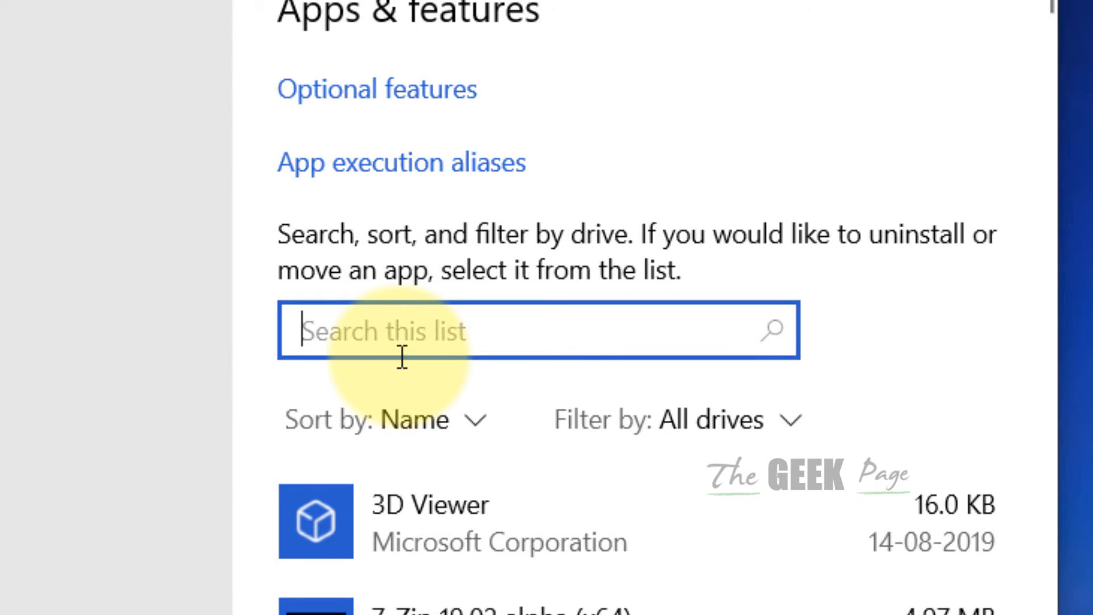
Step: Find Sticky Notes in the app list again and uninstall it, confirming removal
{"action": "type", "text": "stick"}
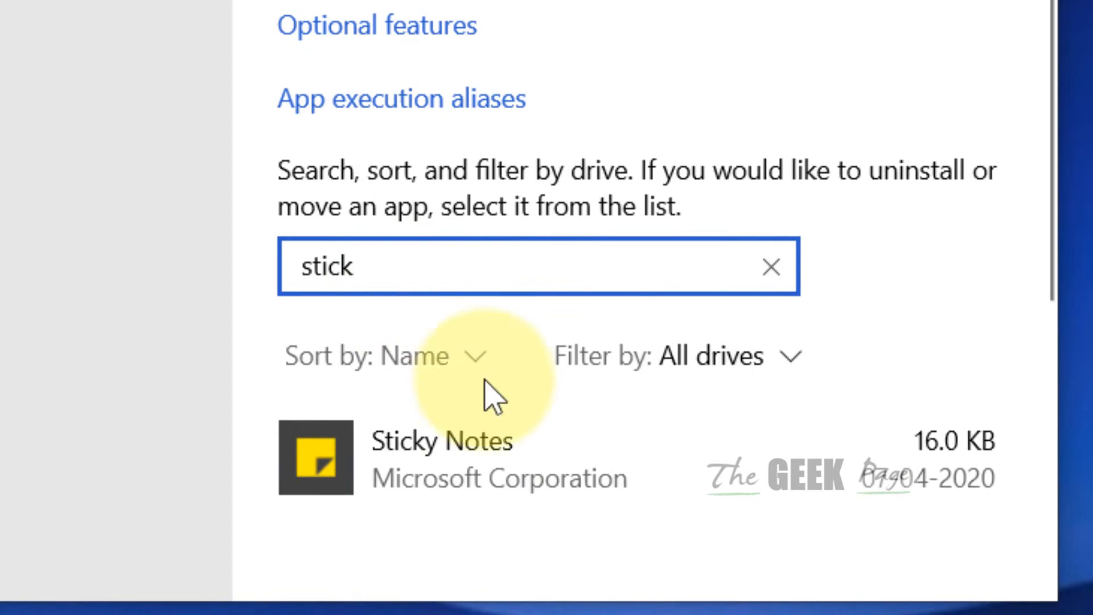
{"action": "left_click", "coordinate": [441, 441]}
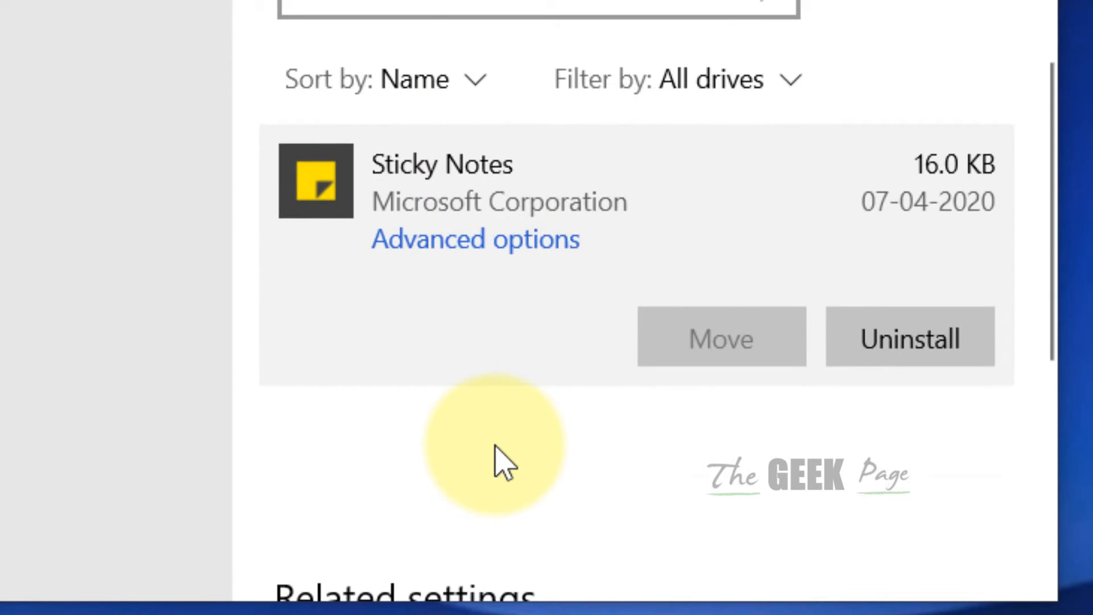
{"action": "mouse_move", "coordinate": [909, 338]}
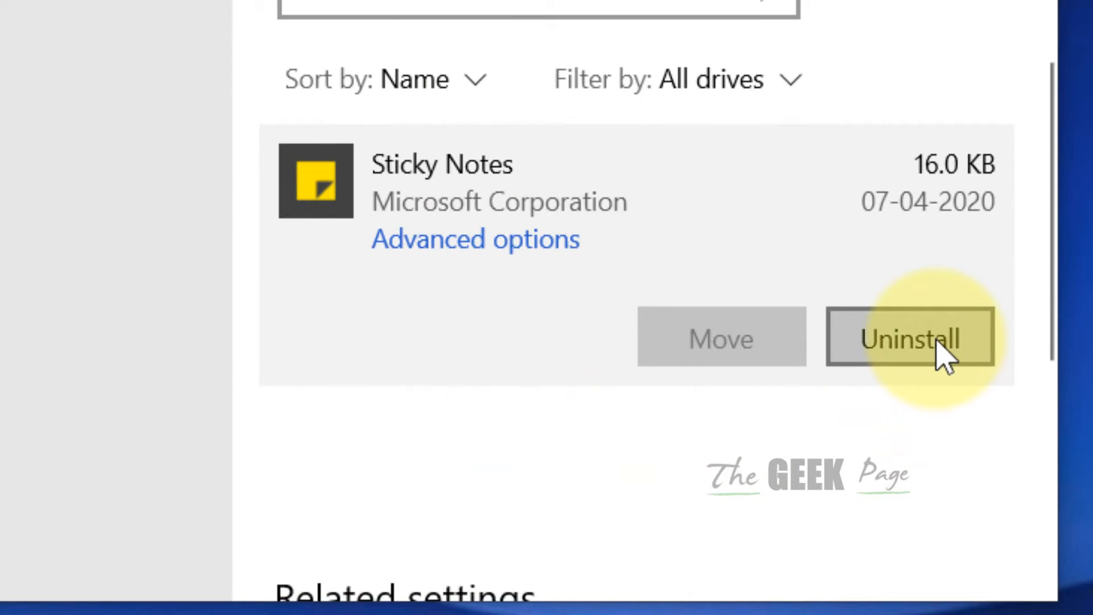
{"action": "left_click", "coordinate": [910, 338]}
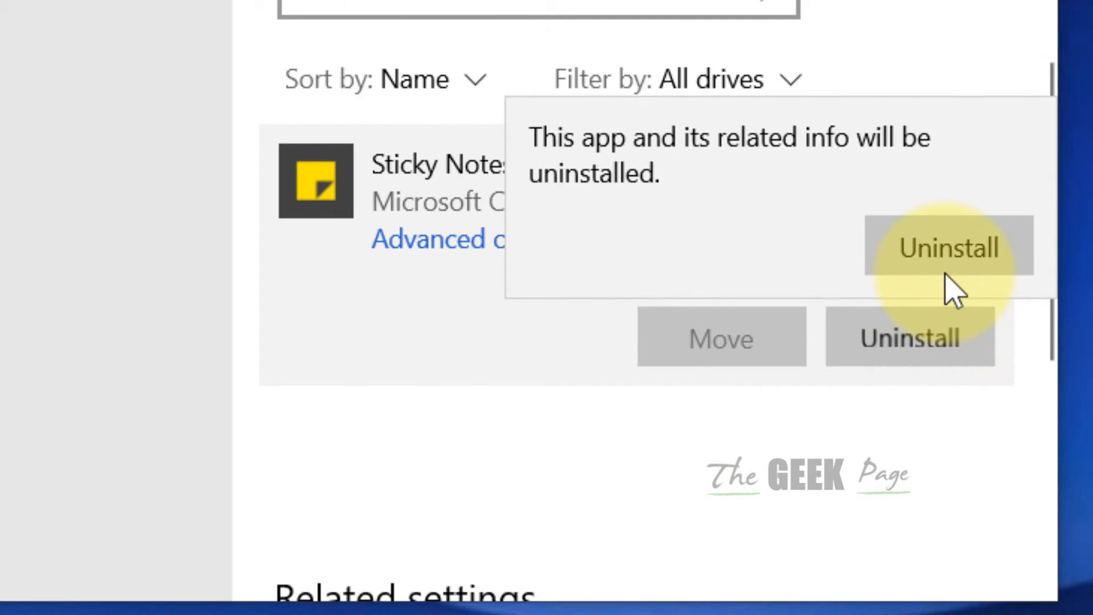
{"action": "left_click", "coordinate": [949, 246]}
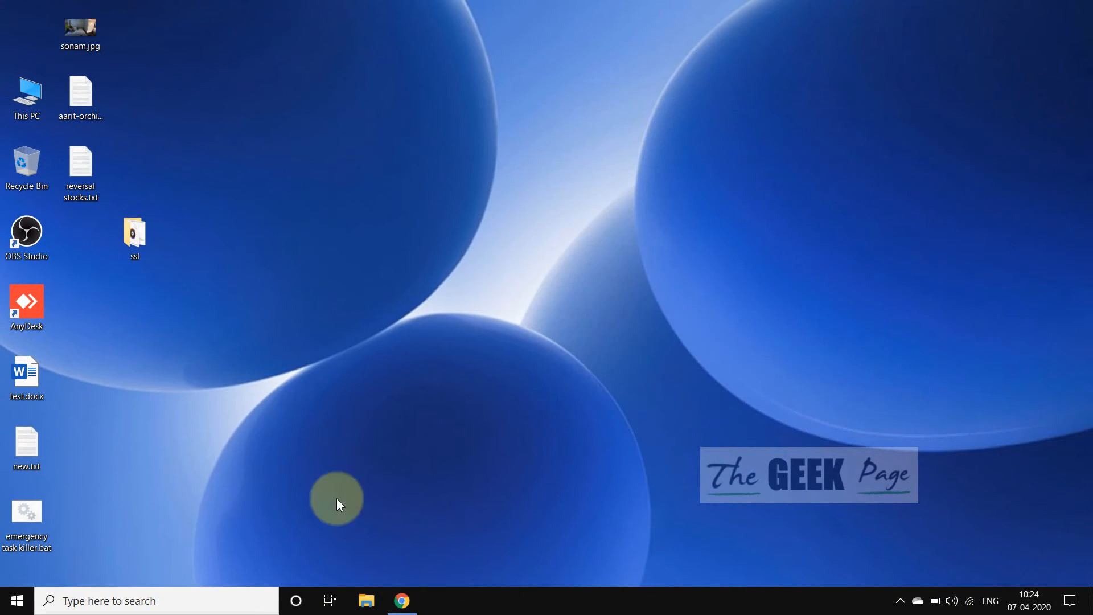
Step: Search Start for 'store' to launch Microsoft Store
{"action": "type", "text": "sto"}
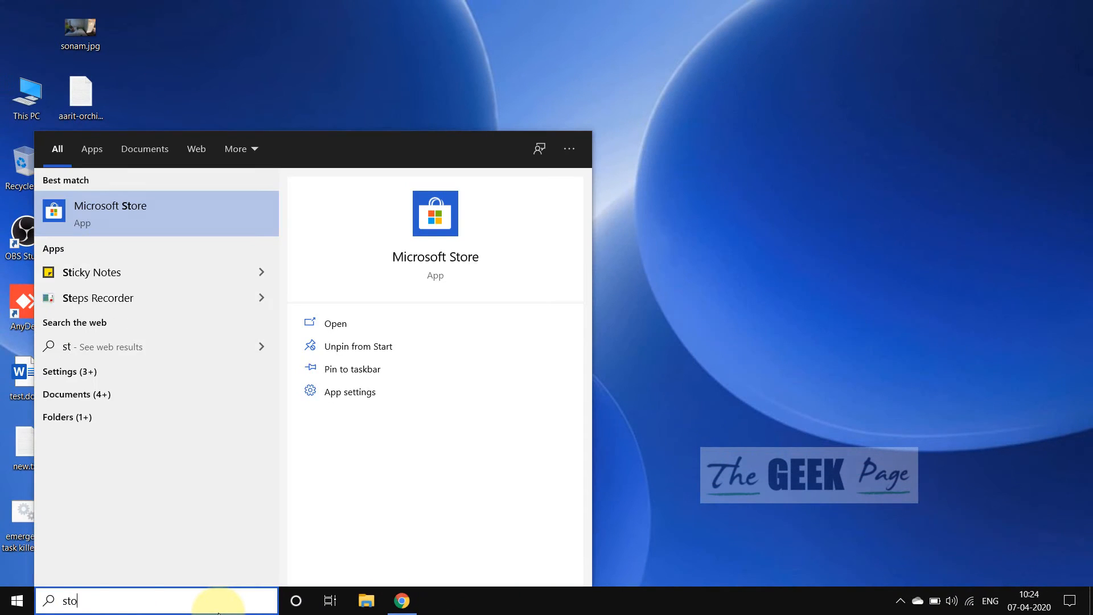
{"action": "type", "text": "re"}
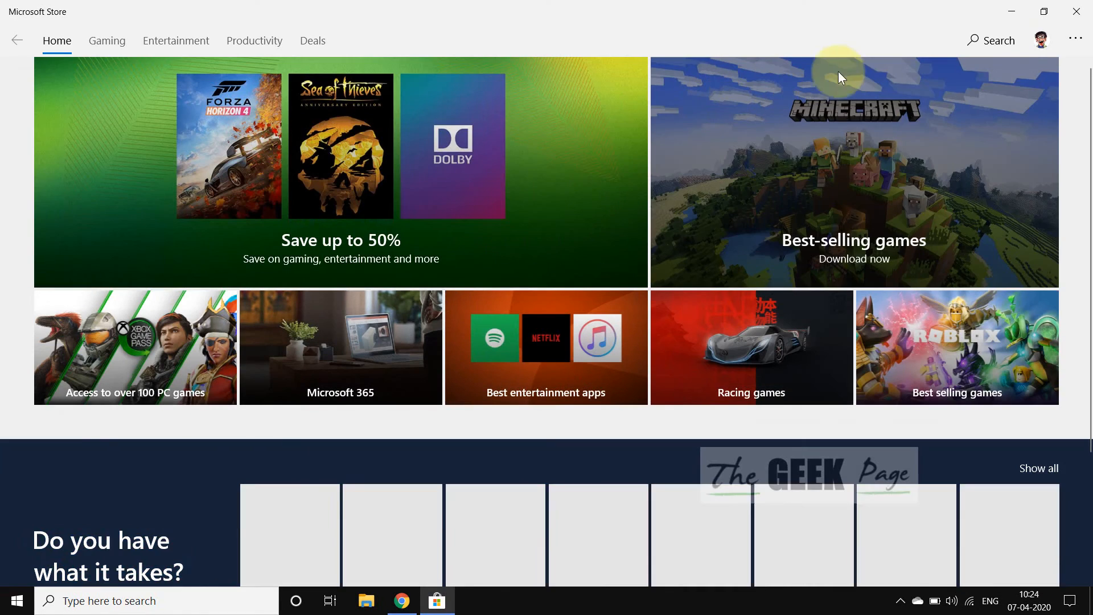
Step: Search the Store for 'sticky' to reach Microsoft Sticky Notes
{"action": "left_click", "coordinate": [990, 41]}
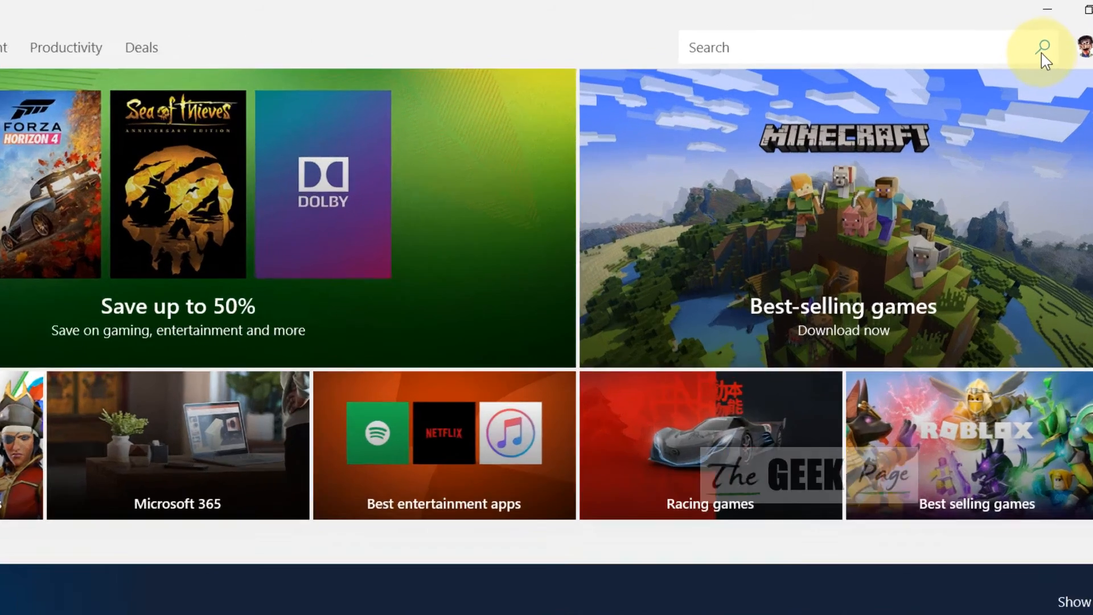
{"action": "left_click", "coordinate": [1044, 48]}
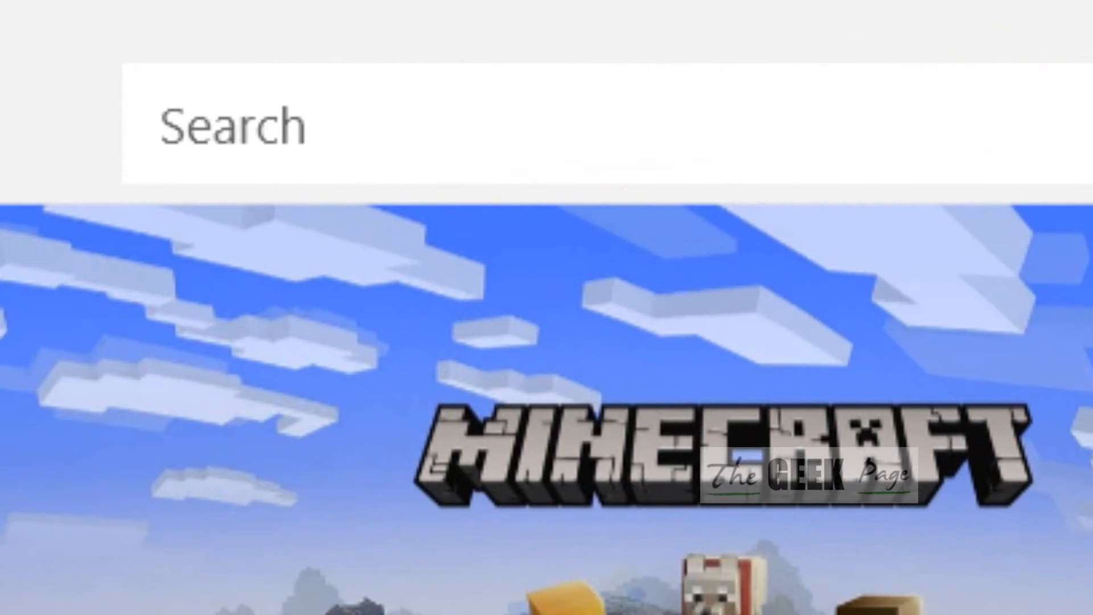
{"action": "type", "text": "s"}
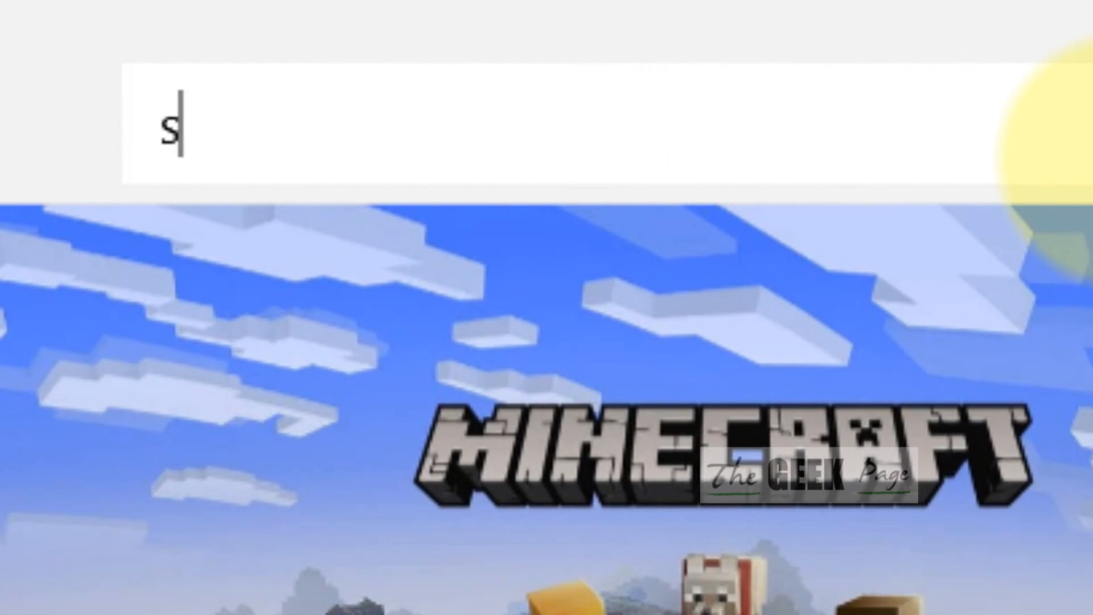
{"action": "type", "text": "ticky"}
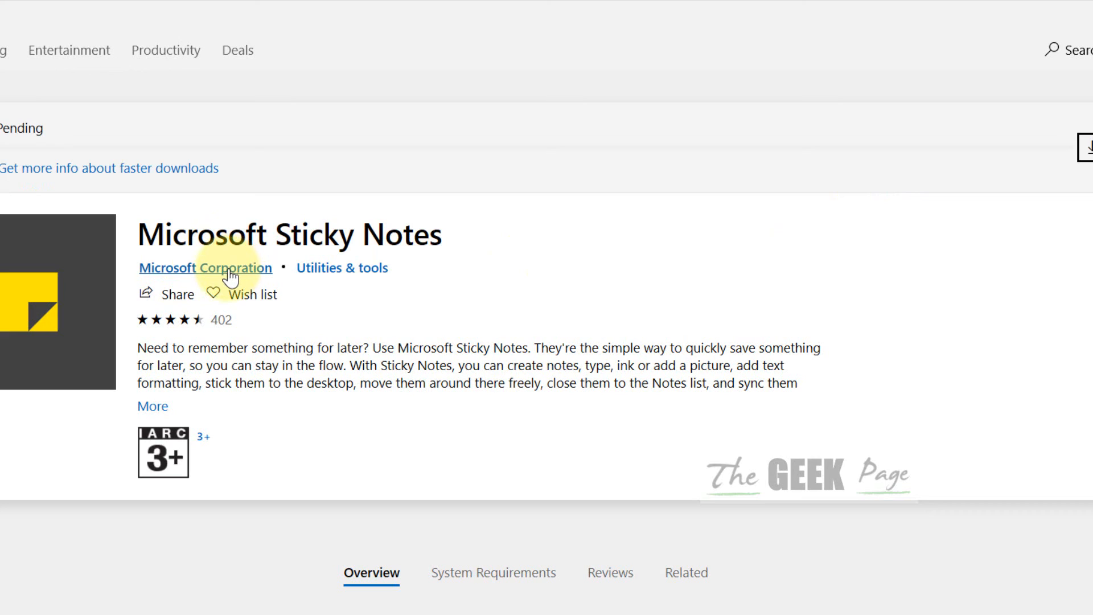
Step: Get Microsoft Sticky Notes so its reinstall download begins
{"action": "left_click", "coordinate": [1085, 148]}
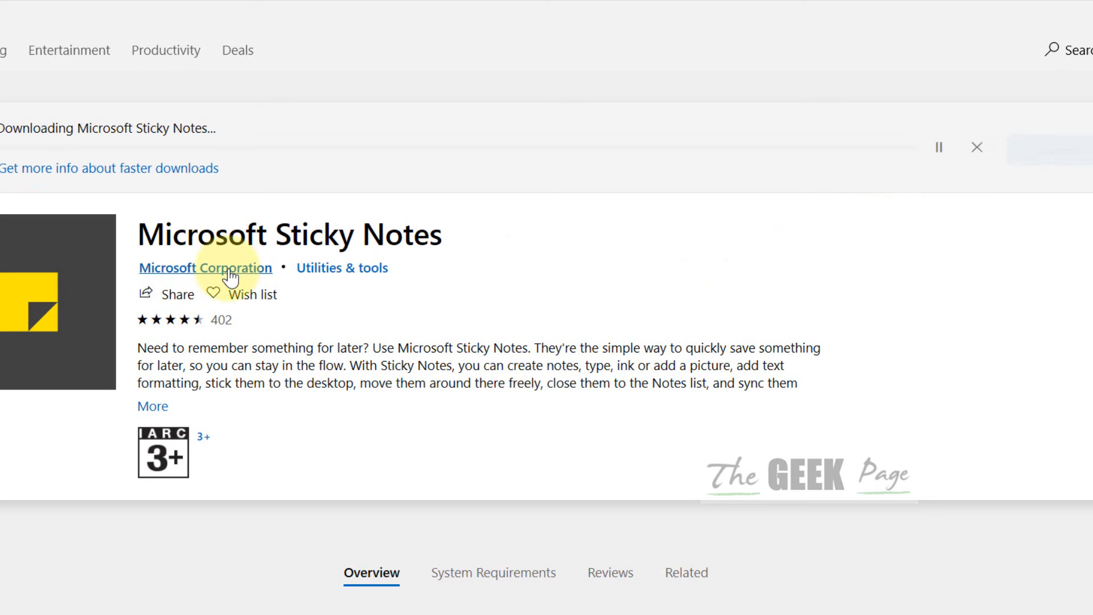
{"action": "mouse_move", "coordinate": [305, 246]}
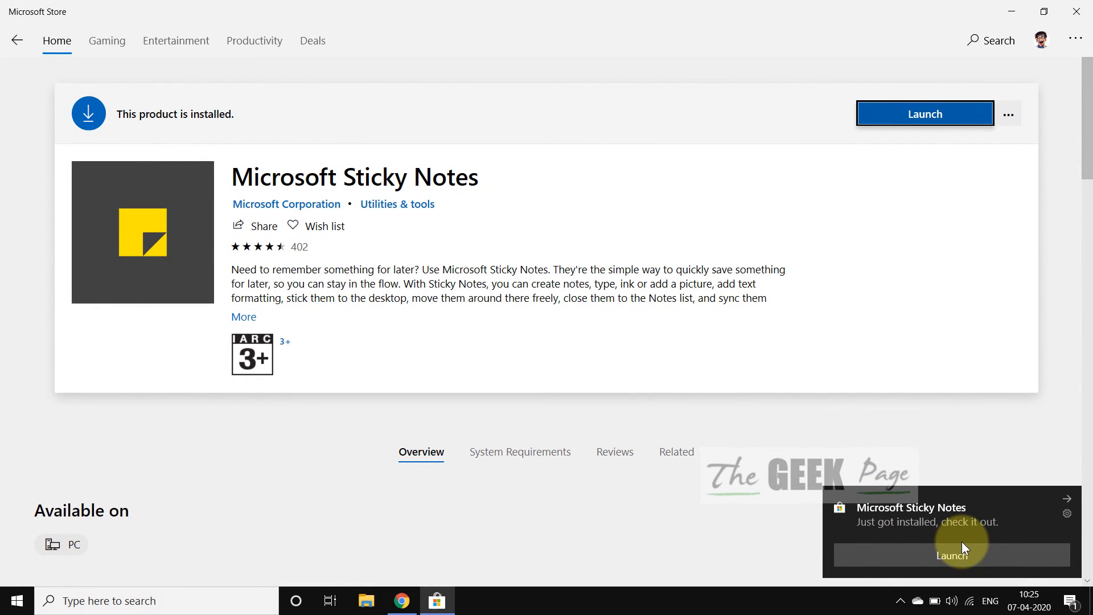
{"action": "mouse_move", "coordinate": [1027, 14]}
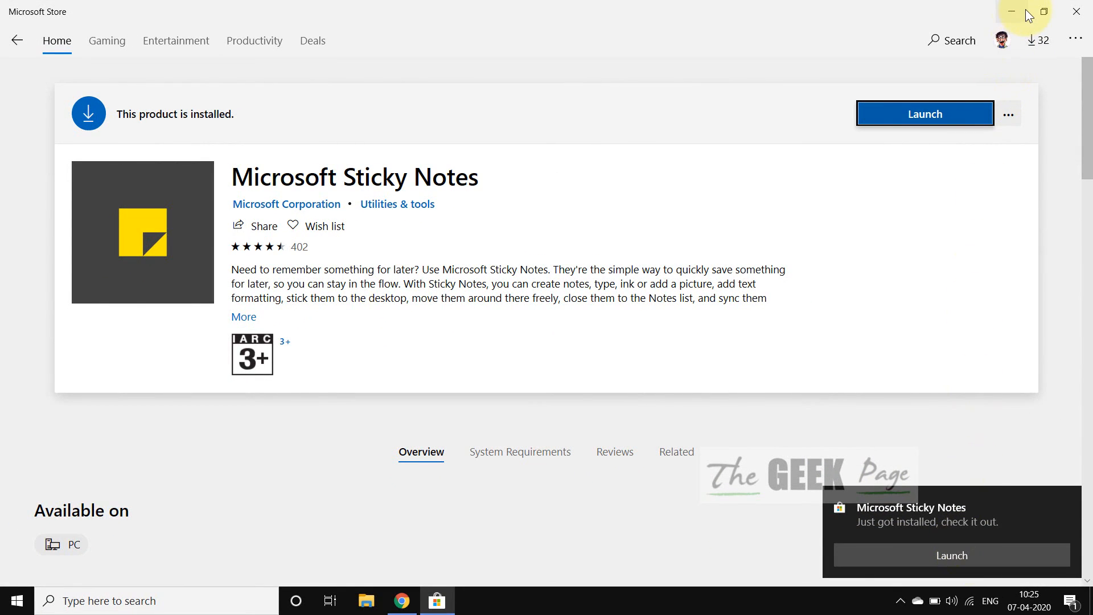